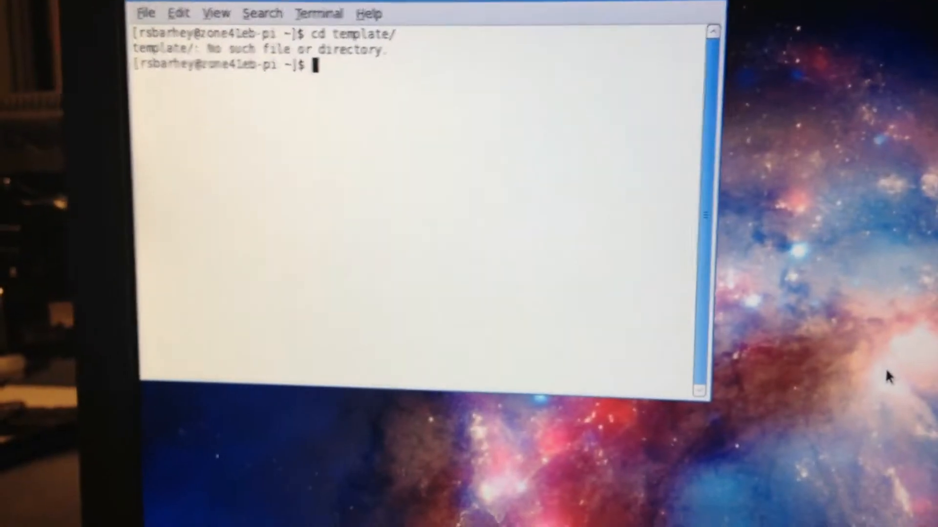
# Enter JLinkGDBServer at the prompt while the ARM debugger loads build/output.elf symbols.
pyautogui.write('JLinkGDBServer')
pyautogui.write('cd c359/')
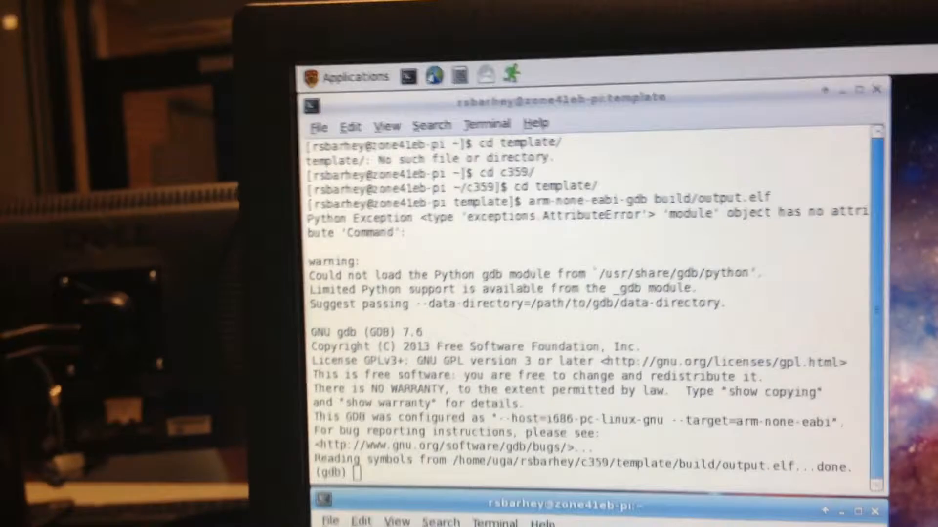
# Launch JLinkGDBServer so it connects to the J-Link probe over USB with JTAG.
pyautogui.write('JLinkGDBServer')
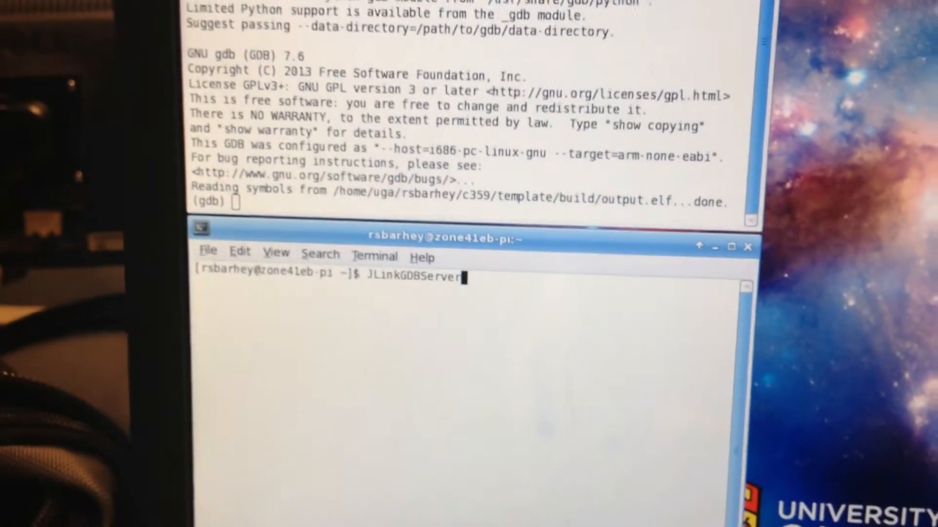
pyautogui.press('Return')
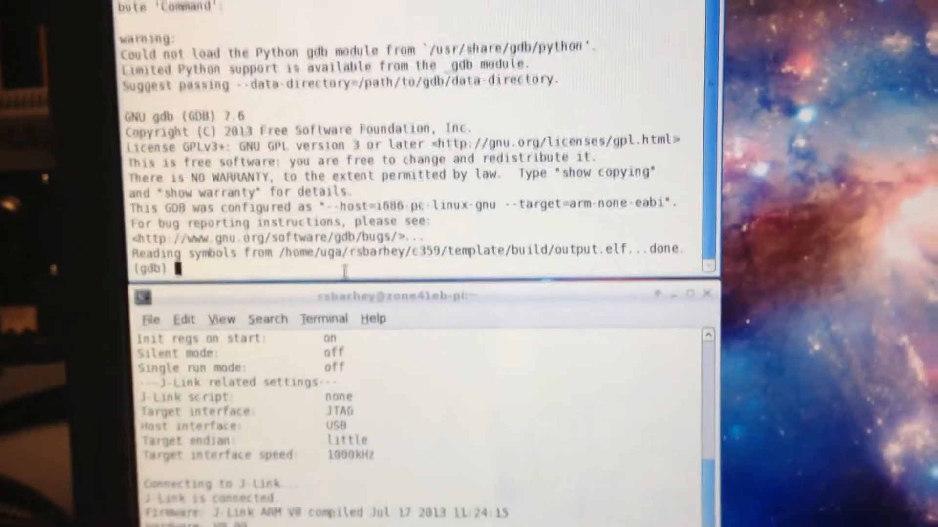
# Attach gdb to localhost:2331 with target remote and begin a set $pc command.
pyautogui.write('t')
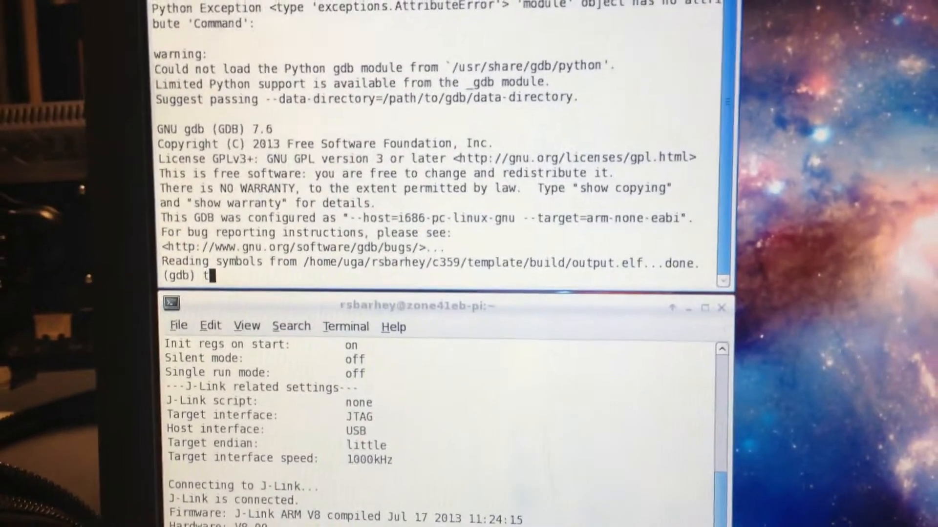
pyautogui.write('arget remote l')
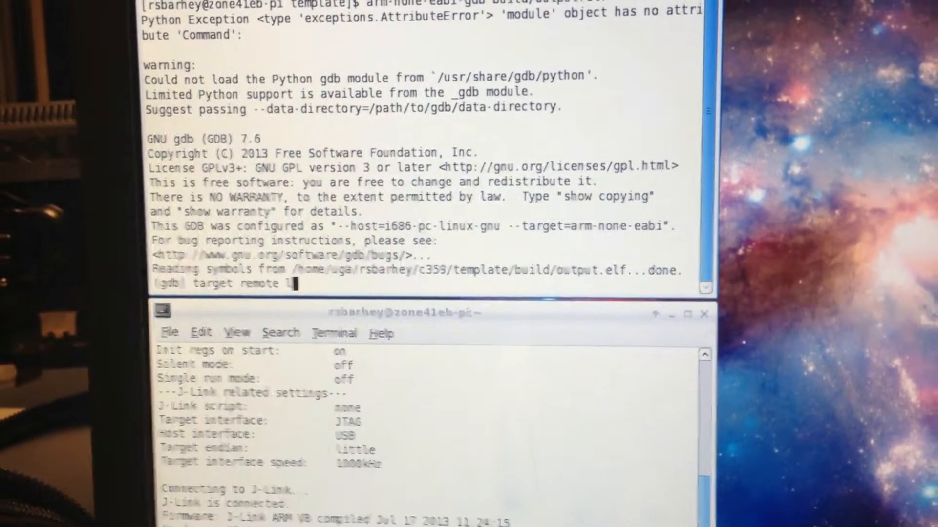
pyautogui.write('ocalhost:2331')
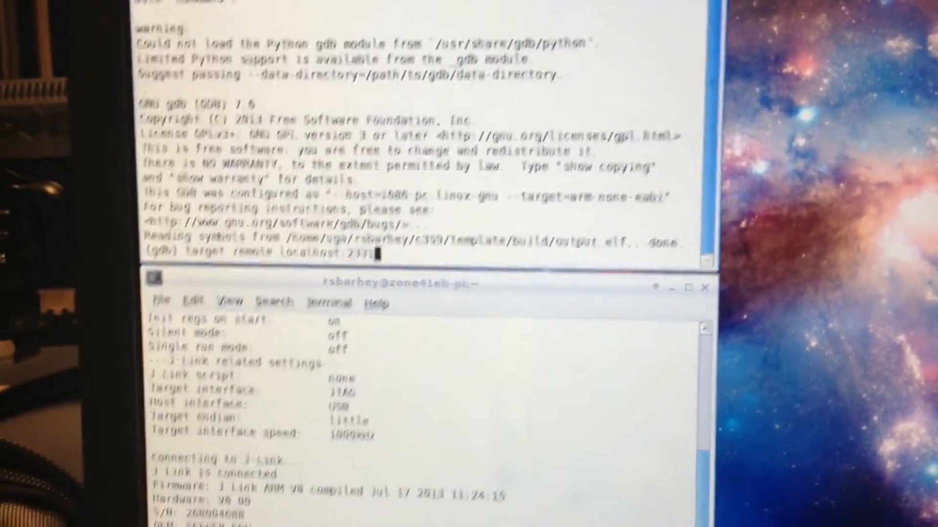
pyautogui.press('Return')
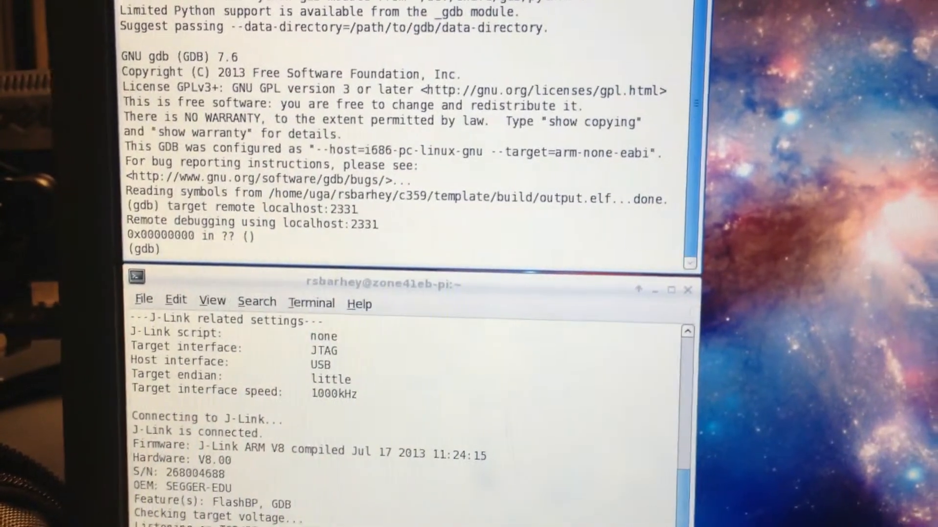
pyautogui.write('set $')
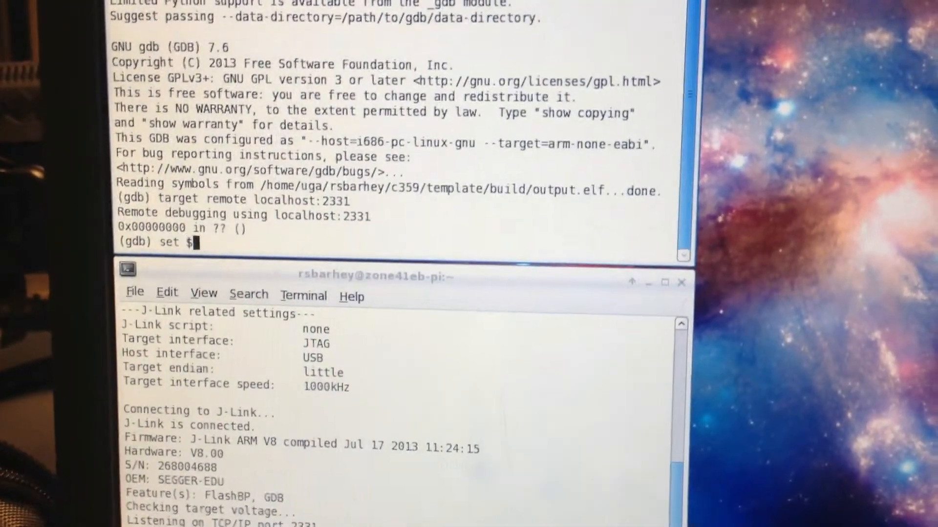
pyautogui.write('pc')
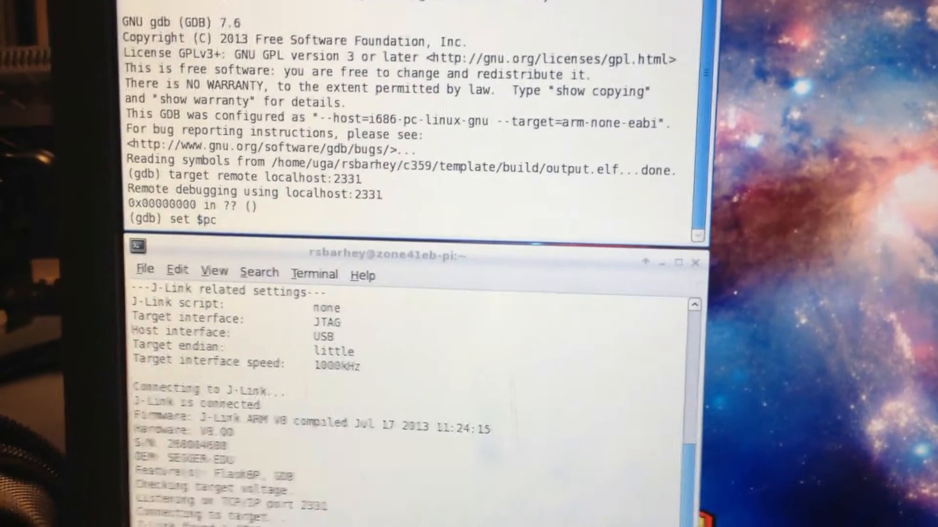
pyautogui.write('=')
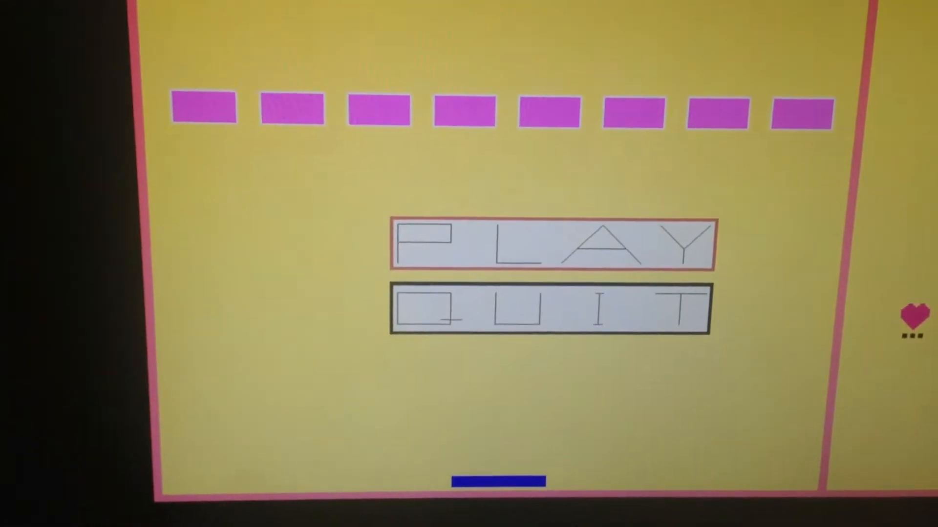
# Choose PLAY, clear the bricks to GAME WON, then restart a fresh round.
pyautogui.click(553, 245)
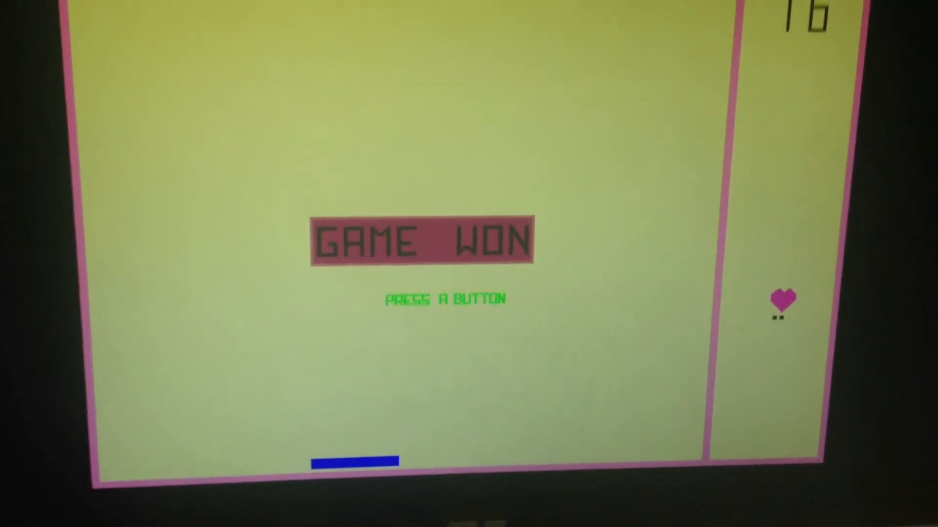
pyautogui.press('space')
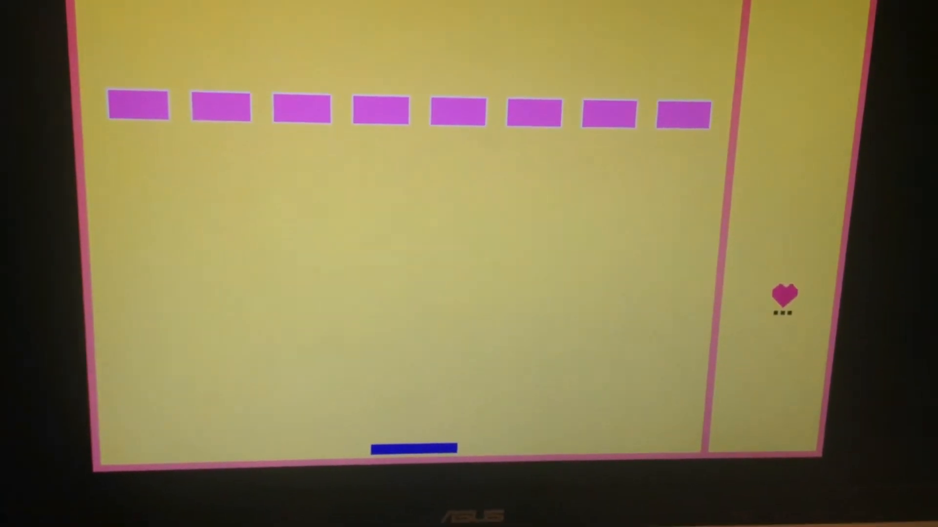